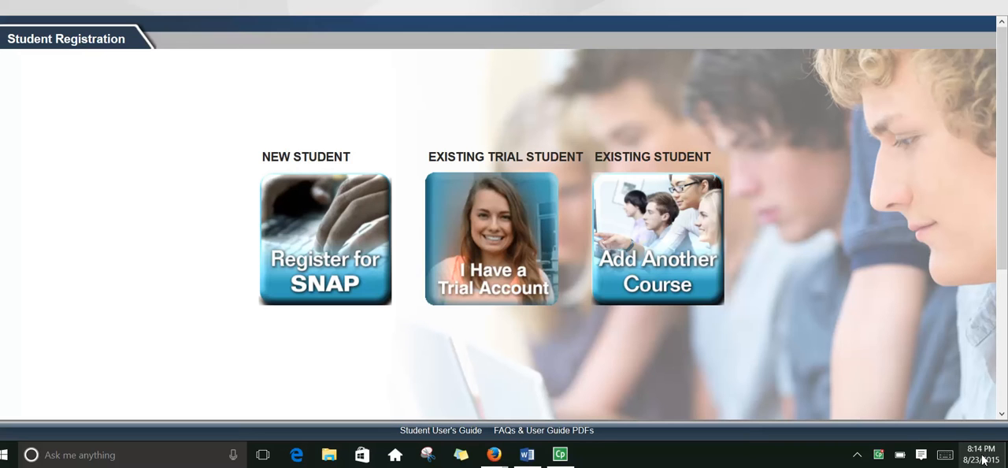
pyautogui.moveTo(504, 360)
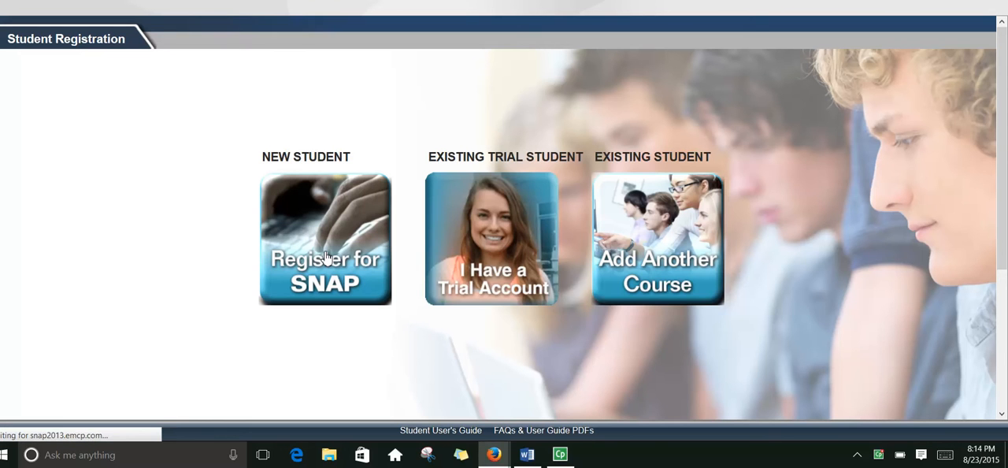
# Start registering as a new student and fill the account form fields.
pyautogui.click(325, 240)
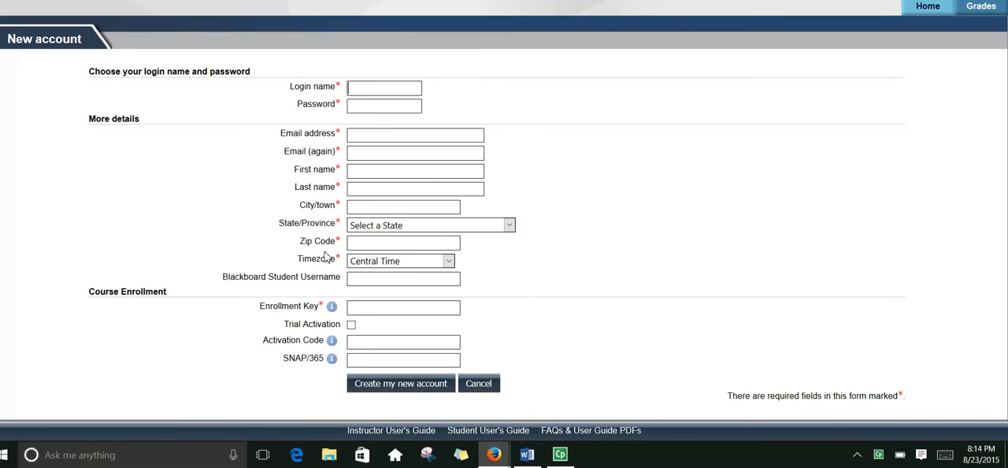
pyautogui.click(384, 88)
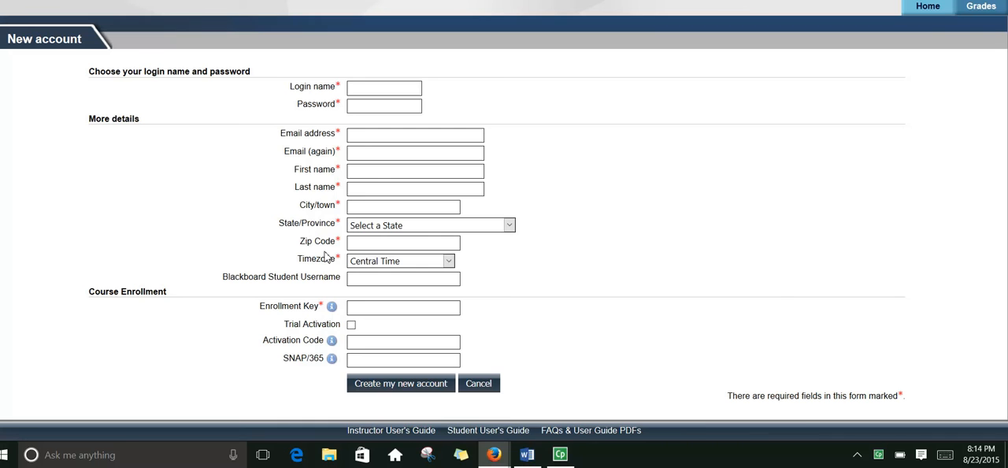
pyautogui.moveTo(343, 296)
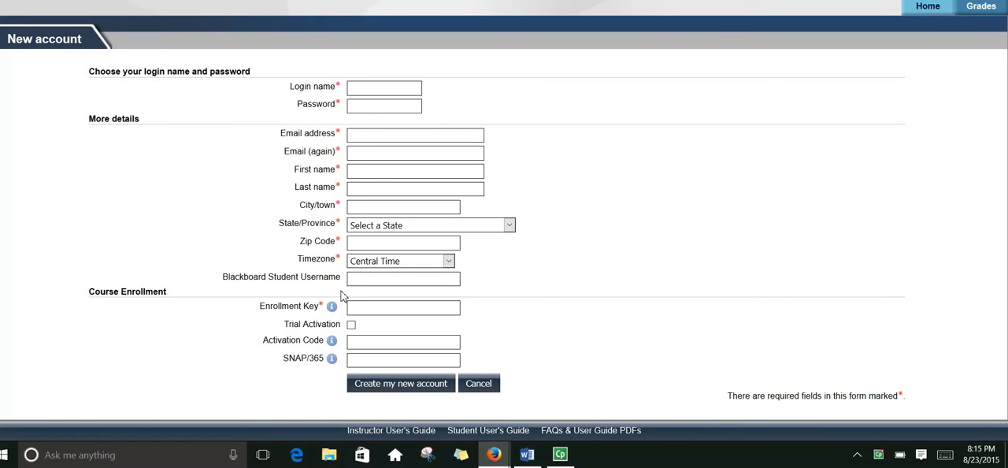
pyautogui.click(400, 383)
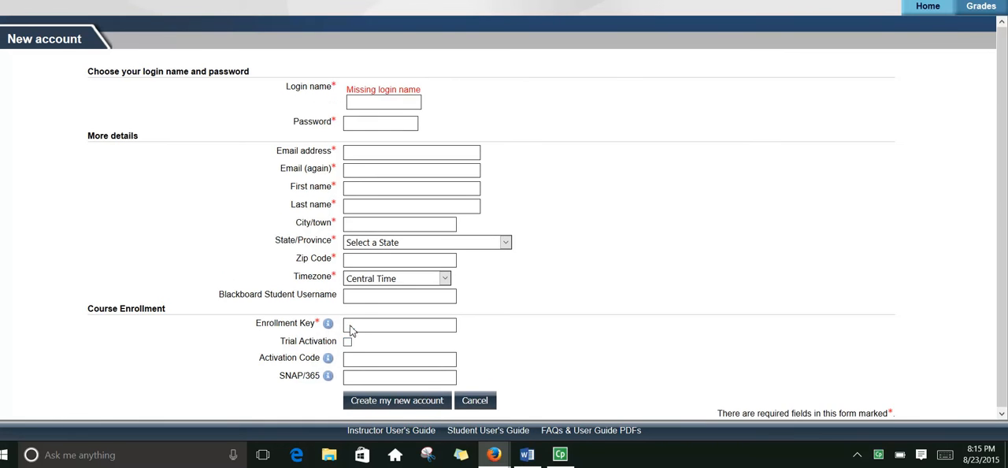
# Toggle the Trial Activation checkbox on and back off, ending with it unchanged.
pyautogui.click(347, 340)
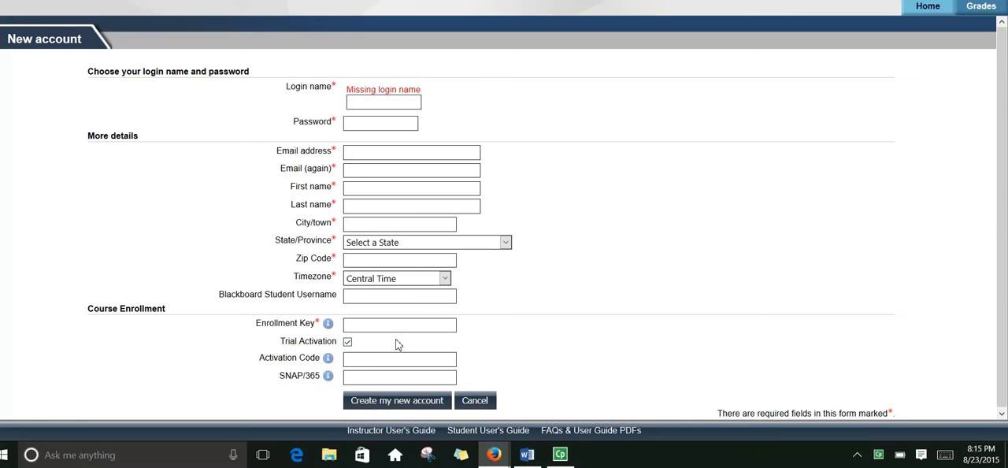
pyautogui.click(347, 342)
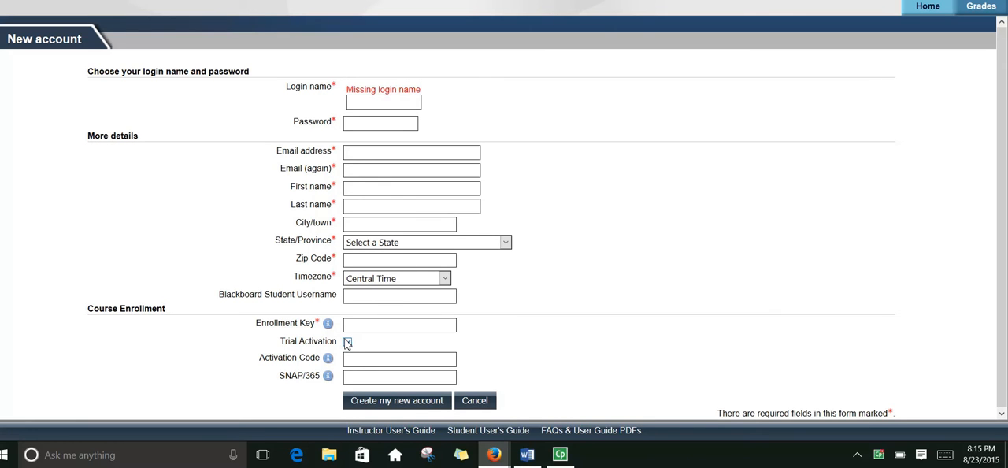
pyautogui.click(346, 342)
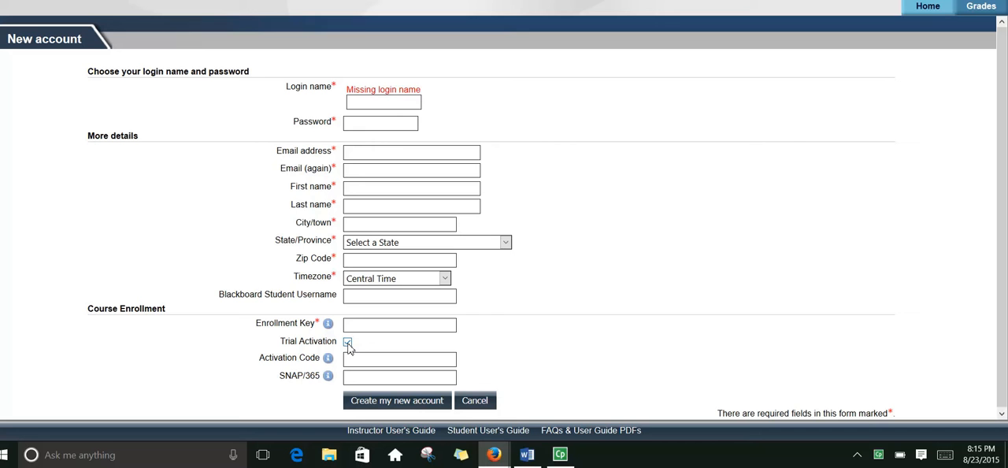
pyautogui.click(346, 341)
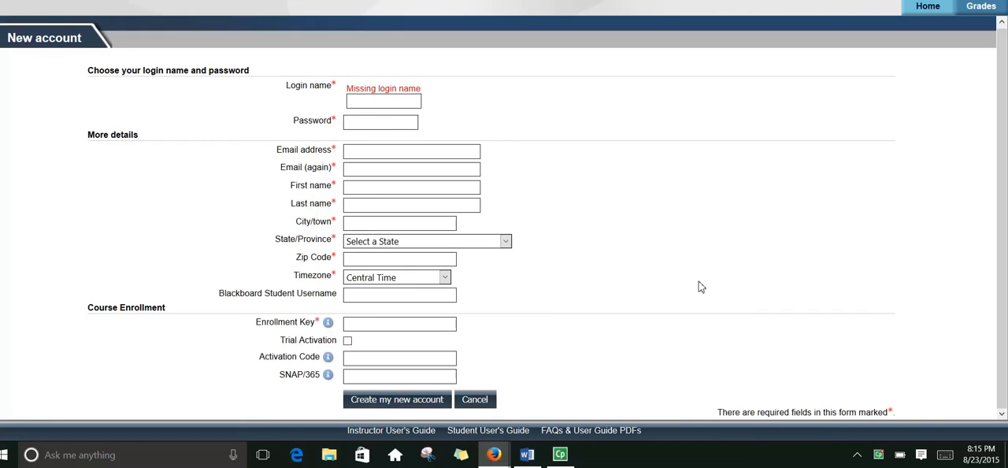
pyautogui.click(359, 9)
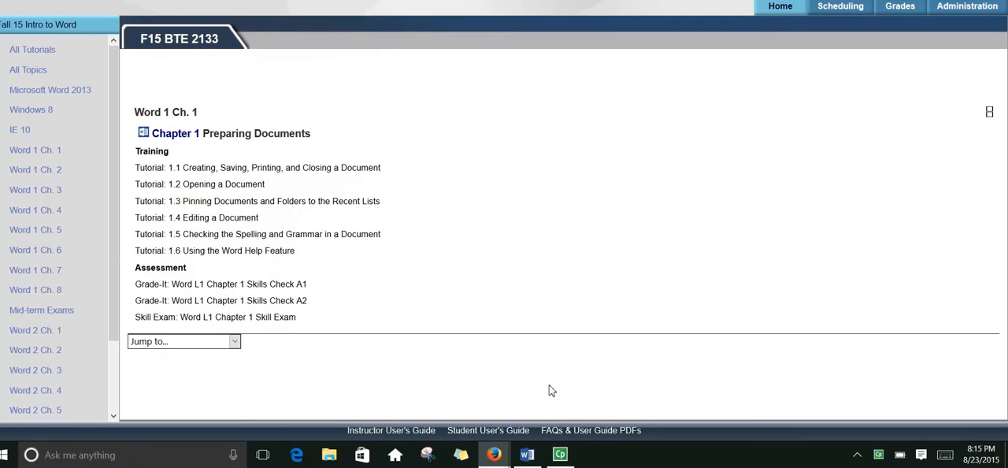
pyautogui.moveTo(533, 369)
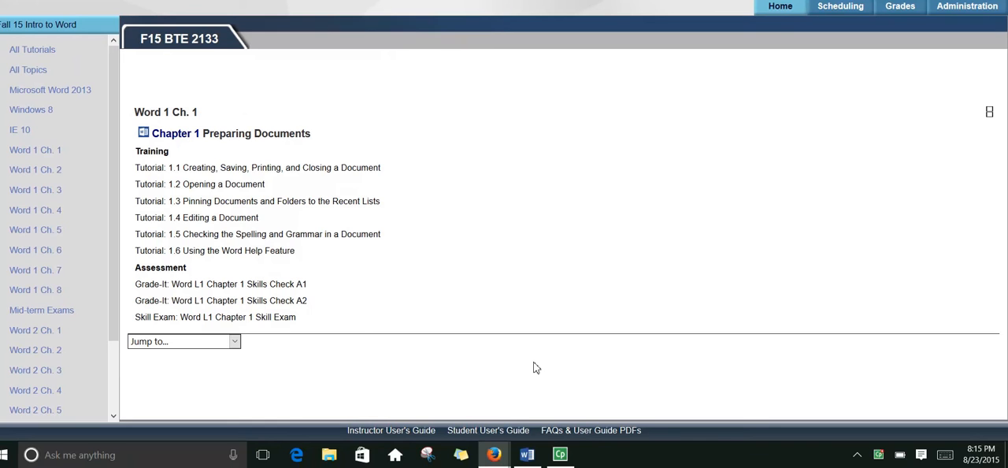
pyautogui.moveTo(511, 356)
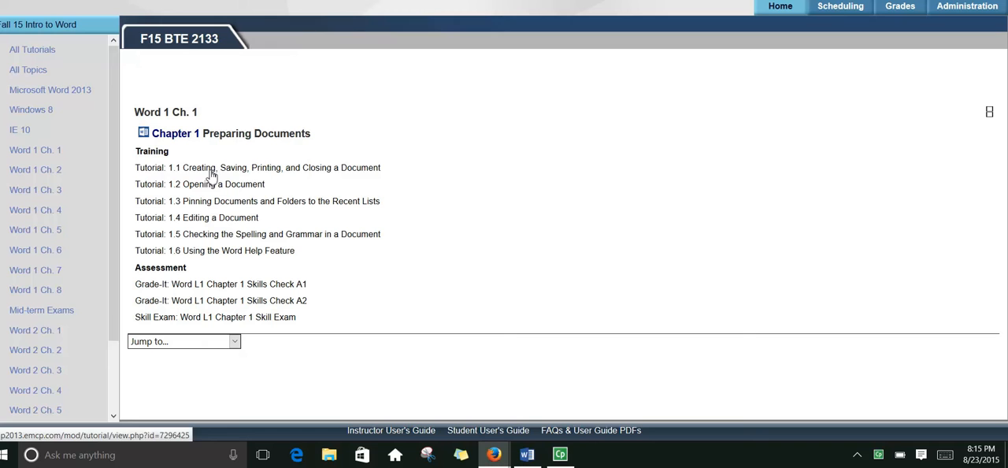
pyautogui.moveTo(172, 170)
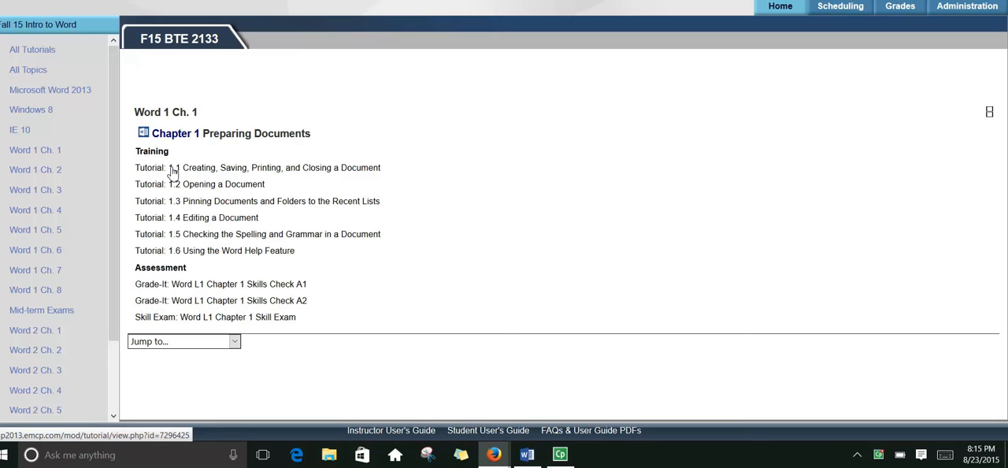
pyautogui.moveTo(49, 311)
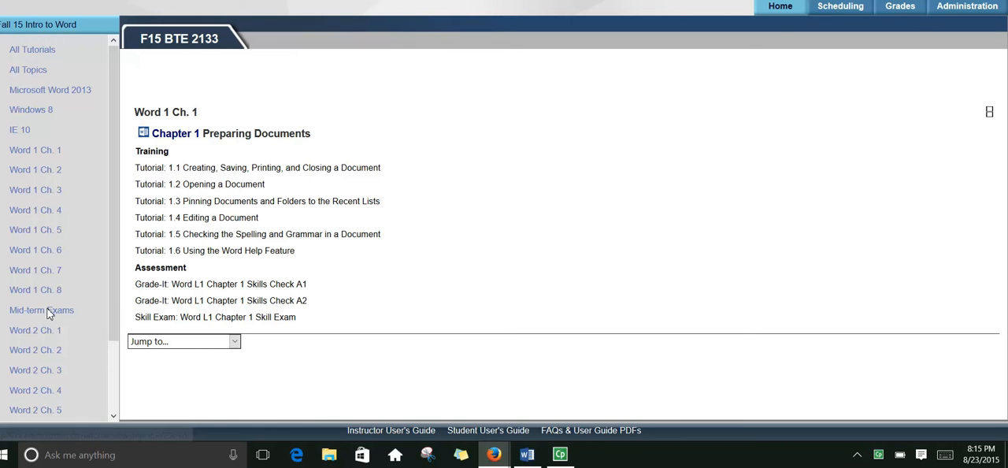
pyautogui.moveTo(35, 149)
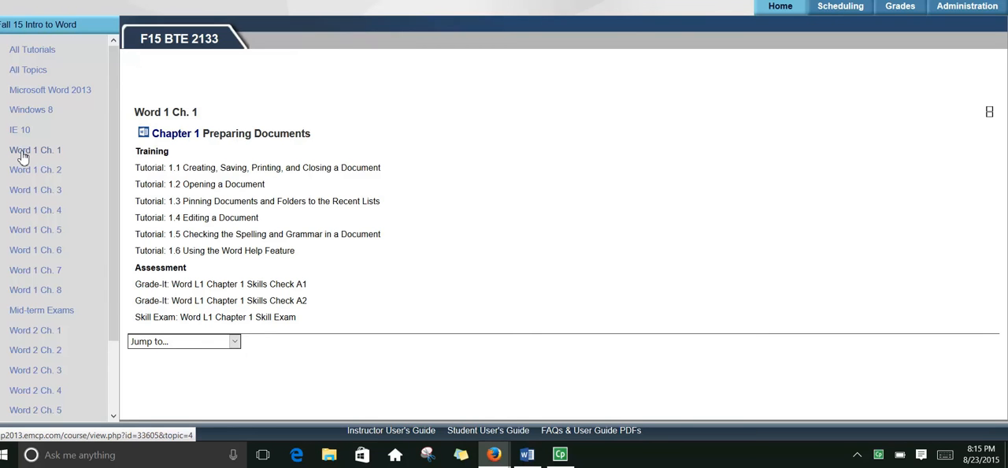
pyautogui.moveTo(240, 99)
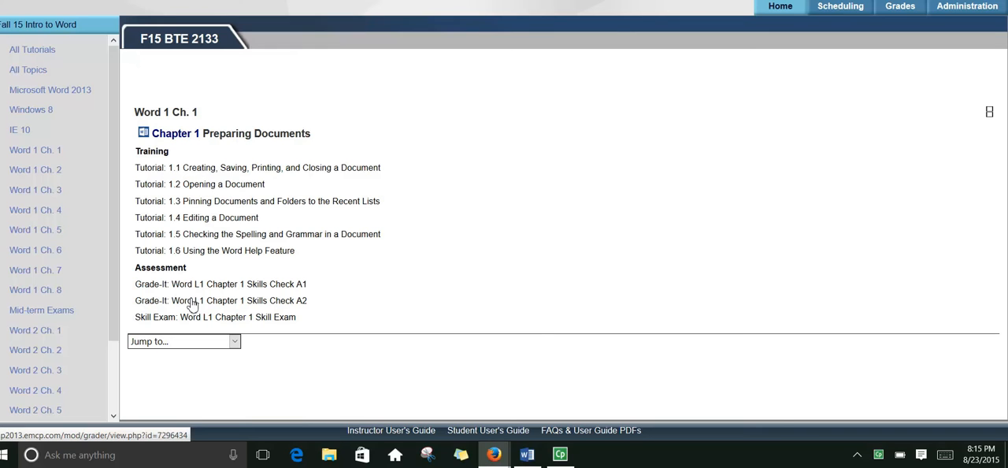
pyautogui.moveTo(195, 293)
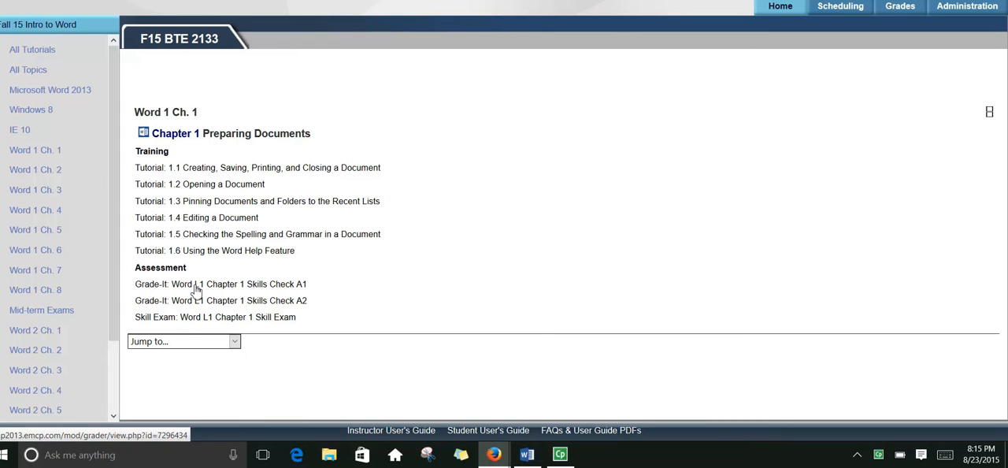
# Preview the Word L1 Chapter 1 Skills Check A1 Grade-It and start a new attempt.
pyautogui.click(220, 284)
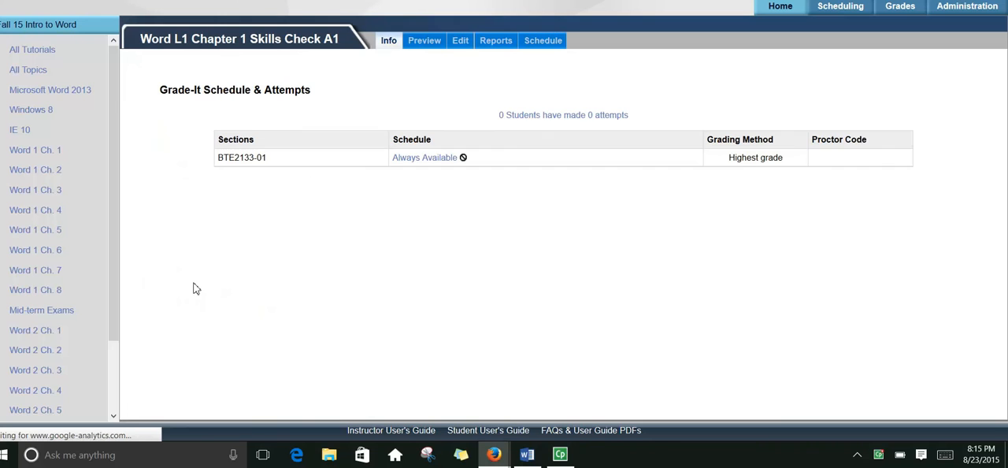
pyautogui.moveTo(410, 45)
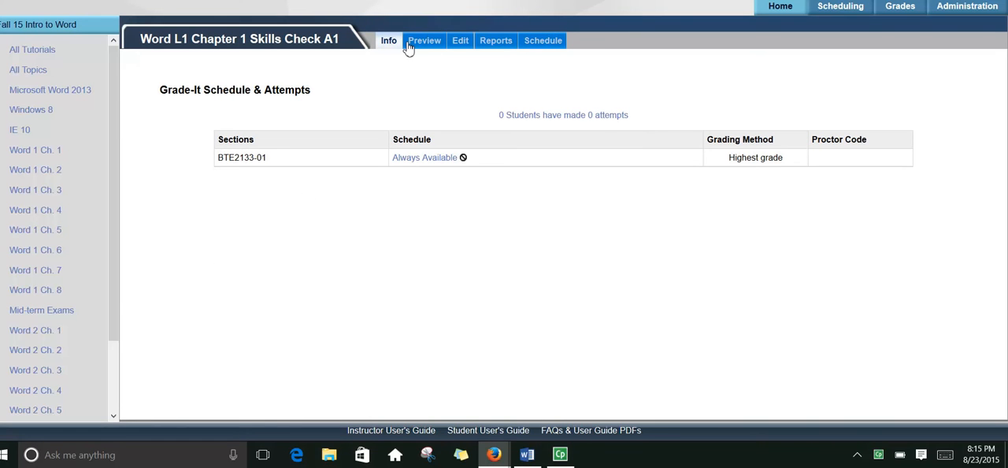
pyautogui.moveTo(425, 41)
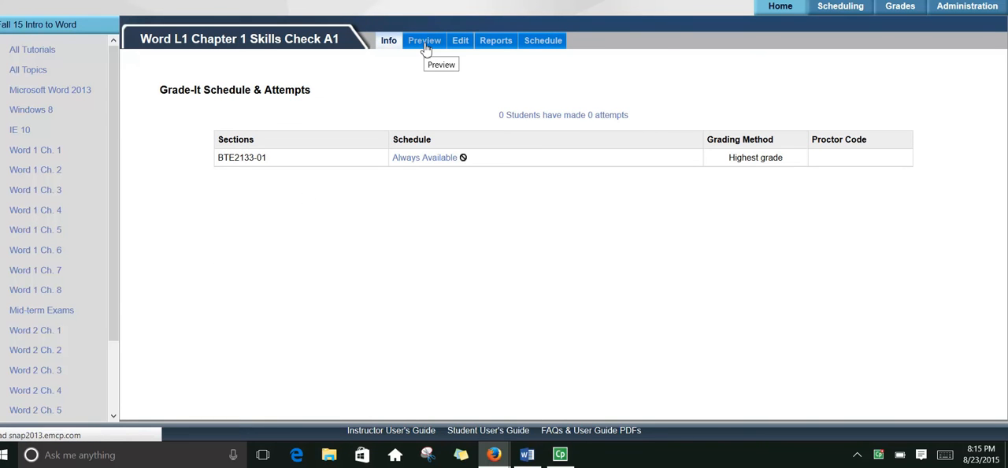
pyautogui.click(424, 41)
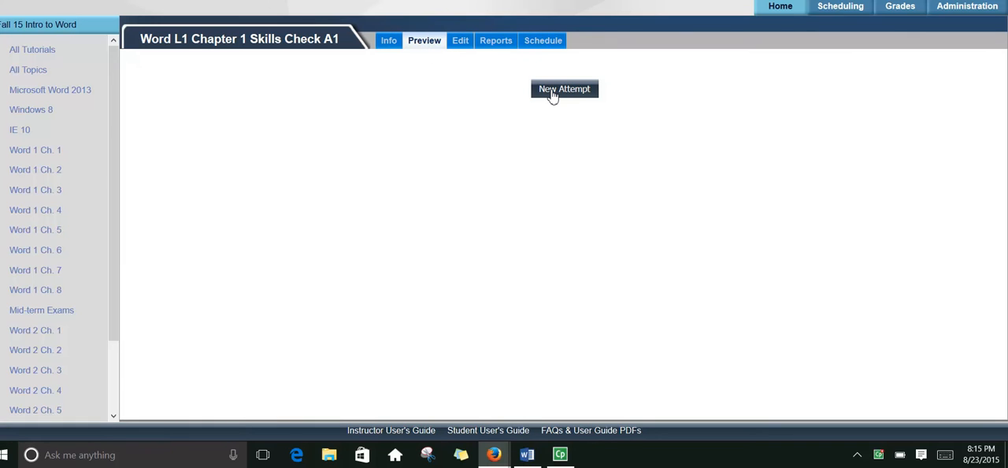
pyautogui.click(564, 88)
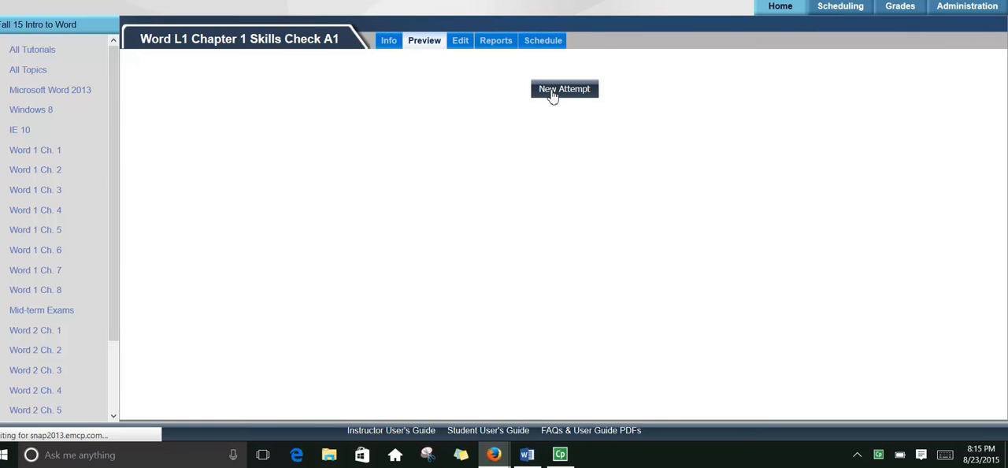
# Launch the Skills Check A1 Grade-It attempt (no time limit, 15 points).
pyautogui.click(564, 88)
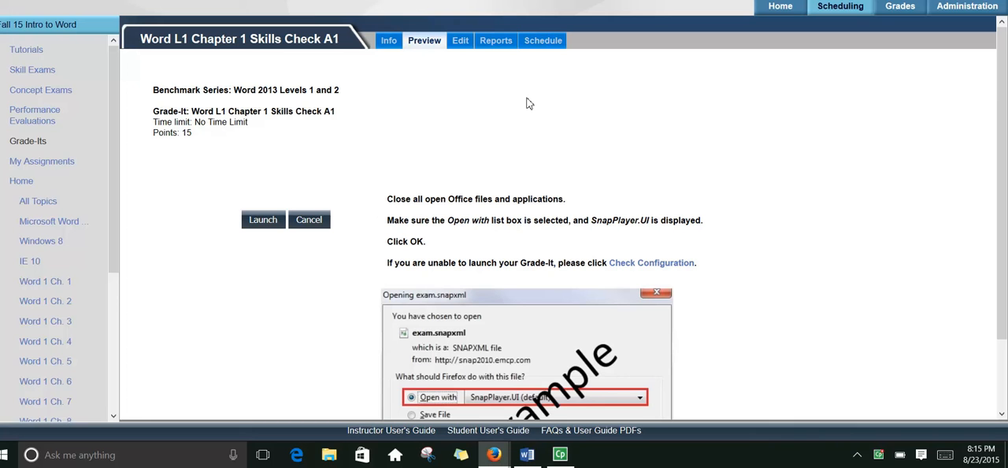
pyautogui.moveTo(263, 220)
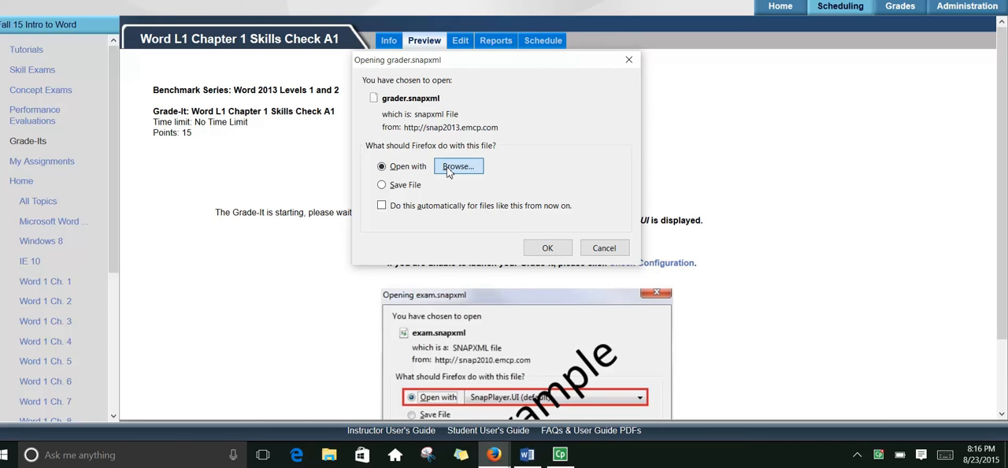
# Open grader.snapxml with SnapPlayer.UI.exe from Program Files (x86) > EMCP > SNAP.
pyautogui.click(458, 167)
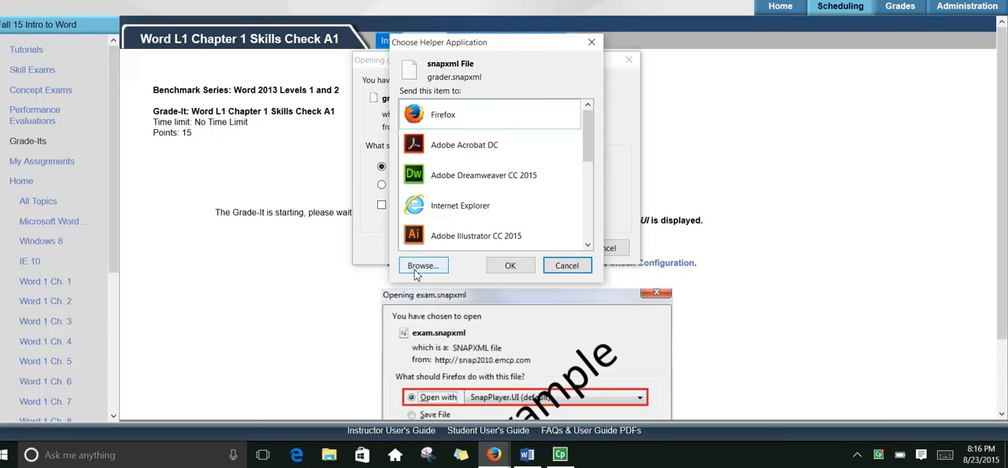
pyautogui.click(422, 265)
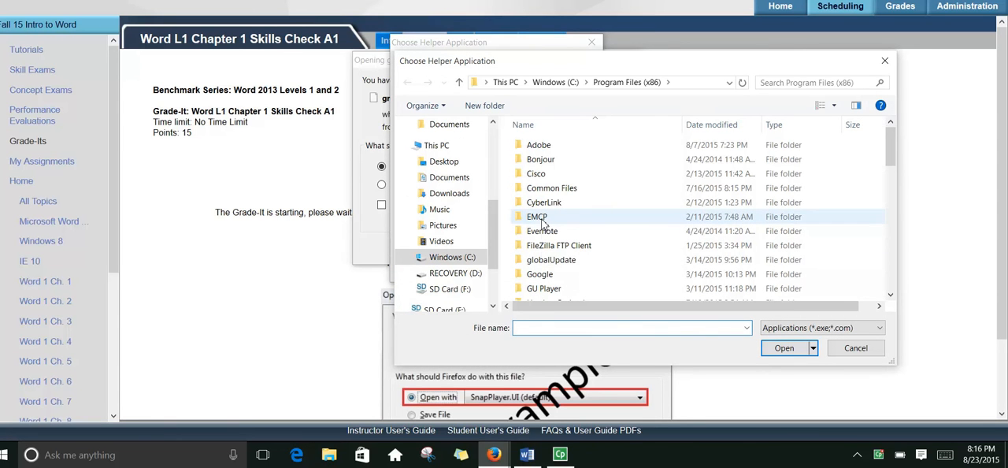
pyautogui.doubleClick(536, 217)
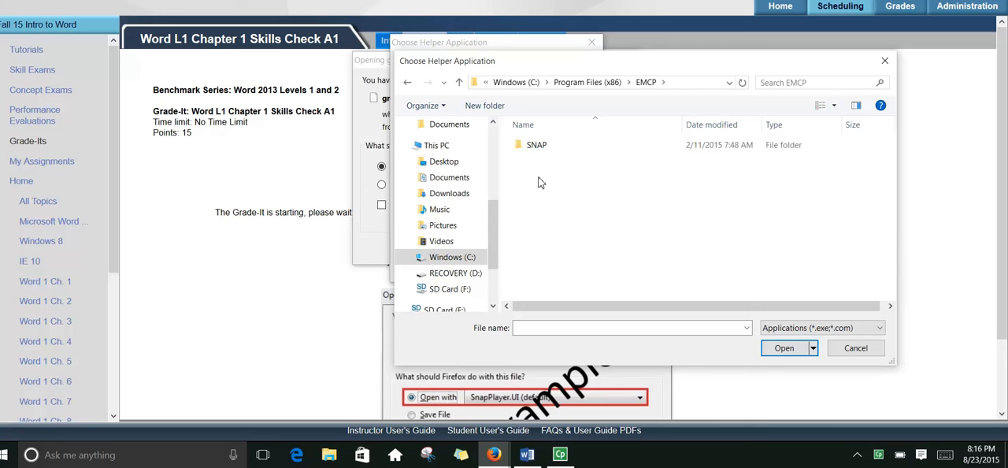
pyautogui.doubleClick(536, 145)
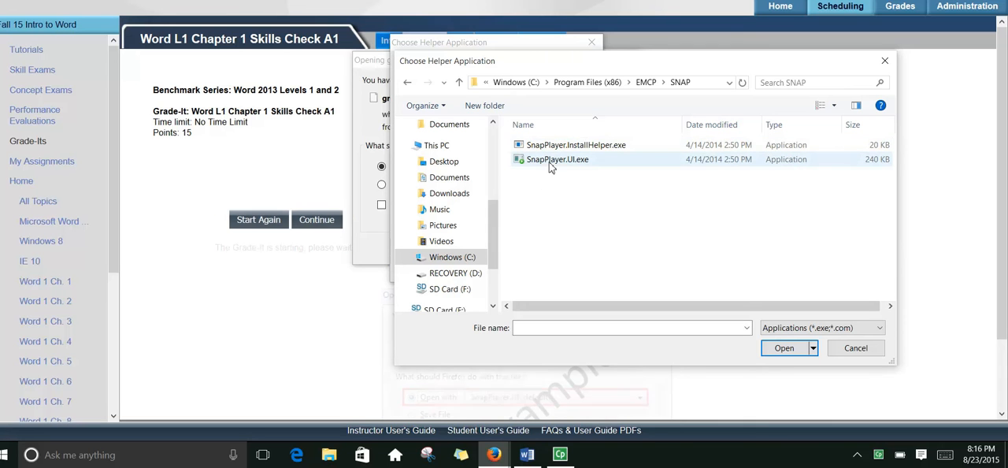
pyautogui.moveTo(558, 159)
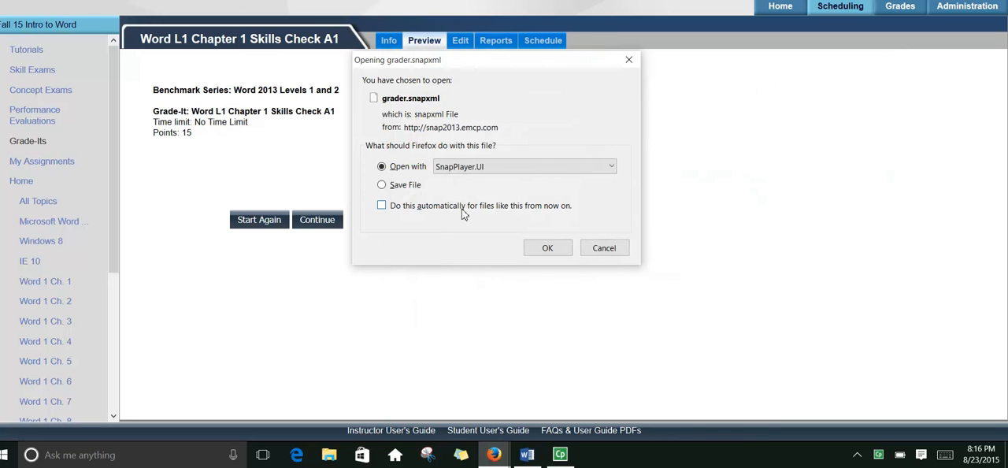
pyautogui.moveTo(386, 212)
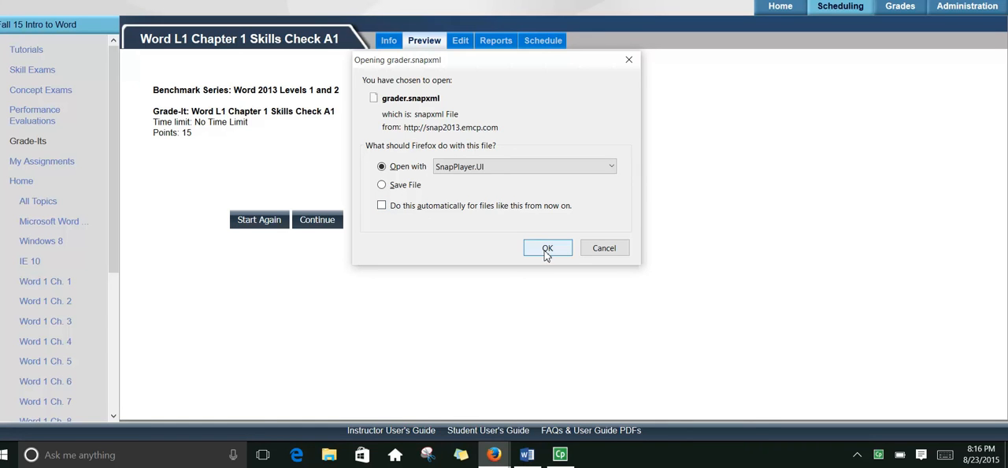
pyautogui.click(548, 247)
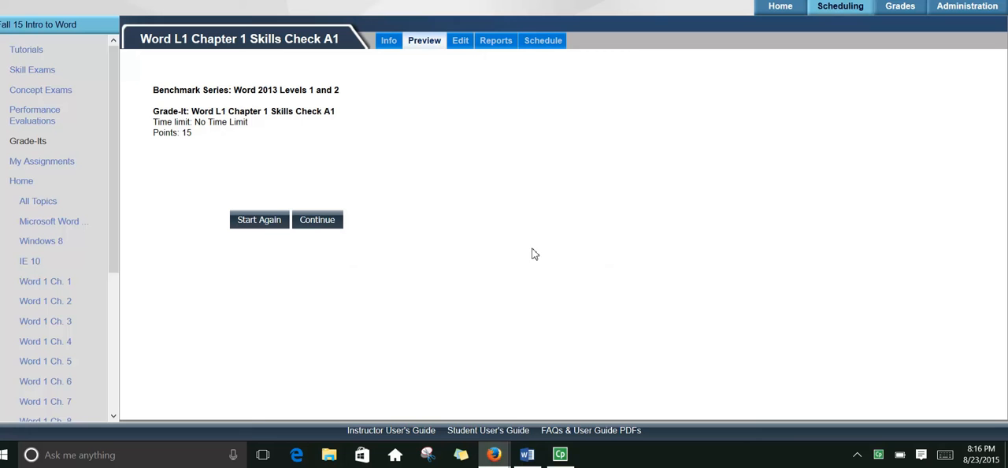
# Confirm closing open Office apps so the SnapPlayer loads step 1 of 7.
pyautogui.click(317, 219)
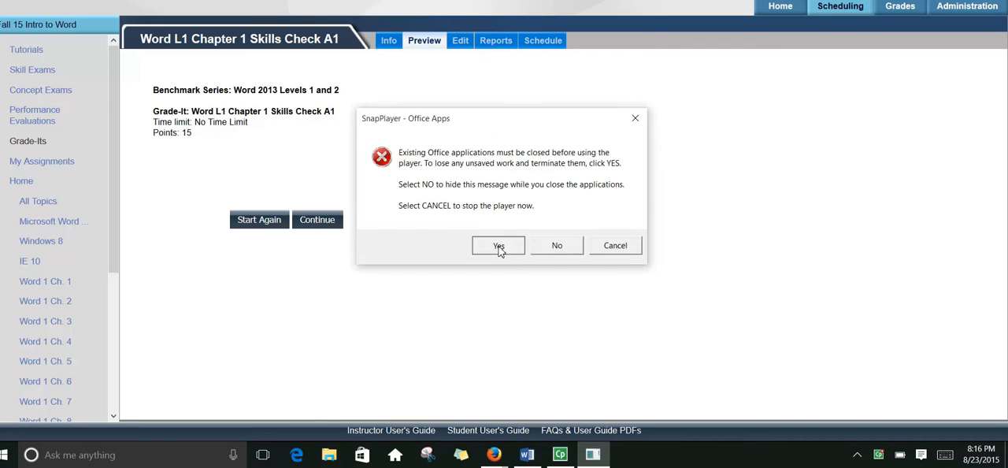
pyautogui.click(498, 246)
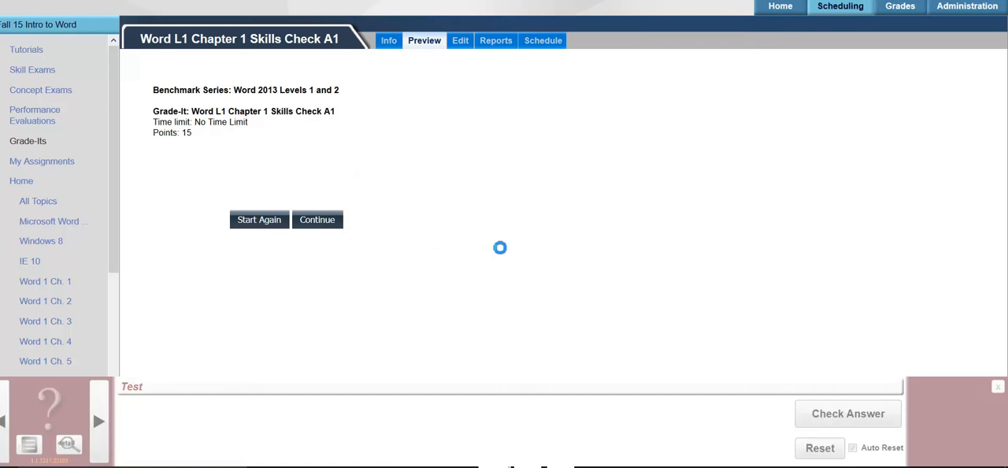
pyautogui.click(317, 219)
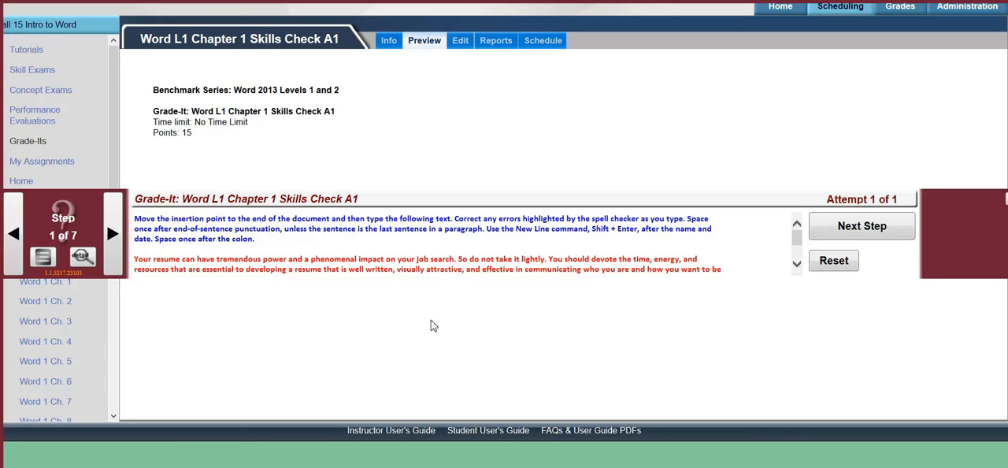
pyautogui.moveTo(432, 325)
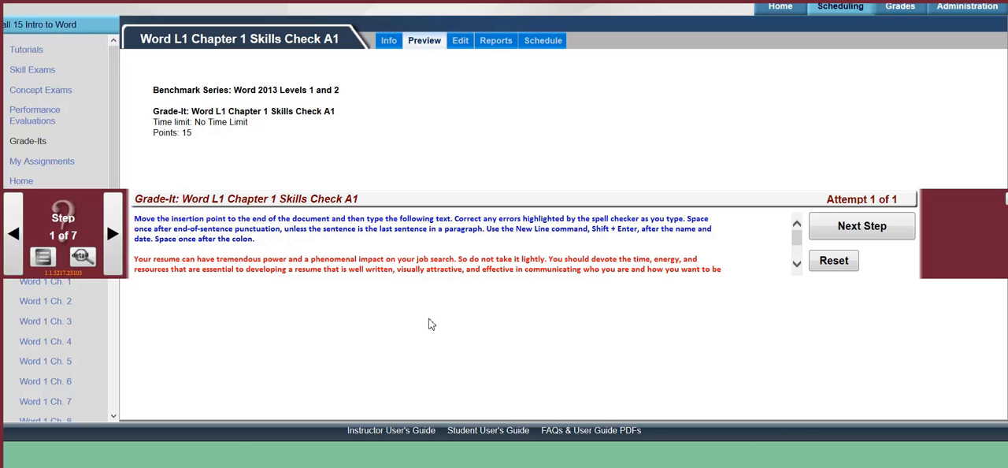
pyautogui.moveTo(431, 305)
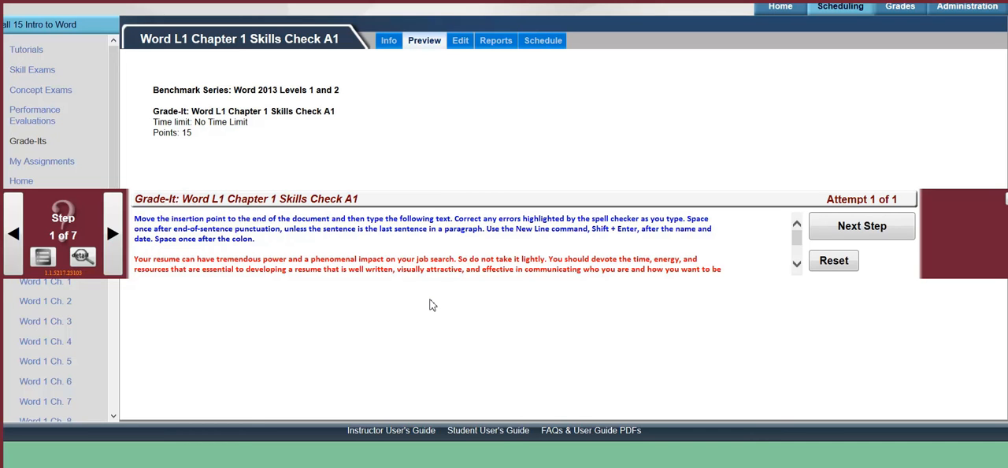
pyautogui.moveTo(416, 249)
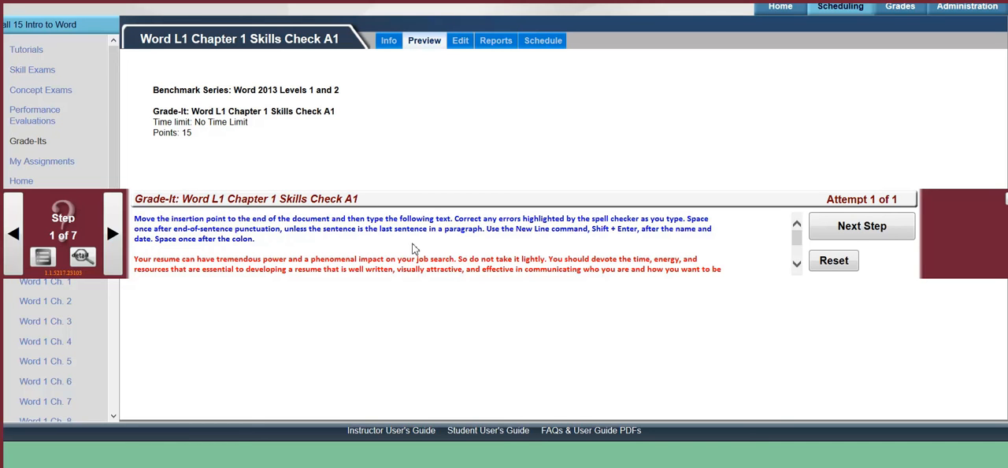
pyautogui.moveTo(173, 109)
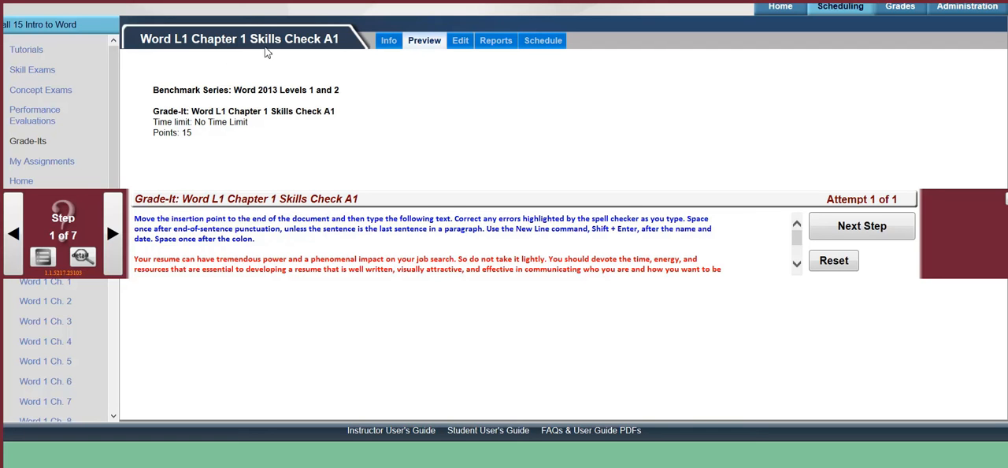
pyautogui.moveTo(258, 207)
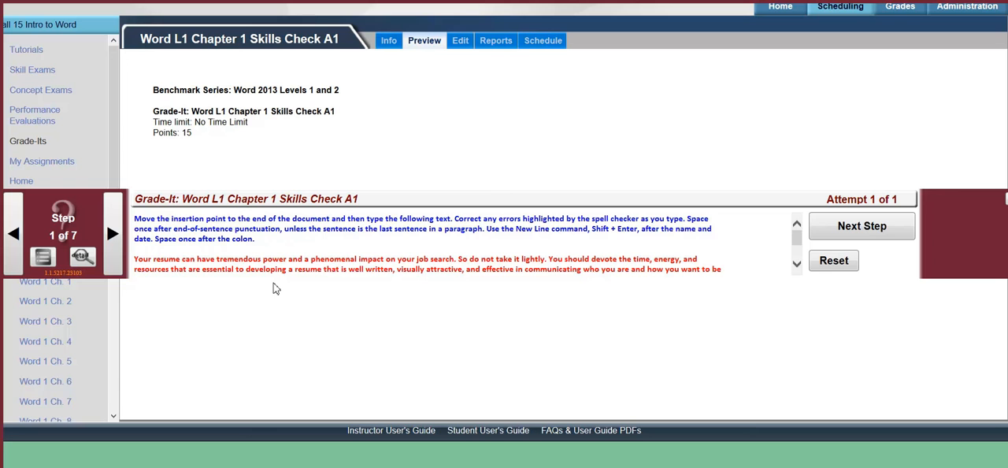
pyautogui.moveTo(296, 233)
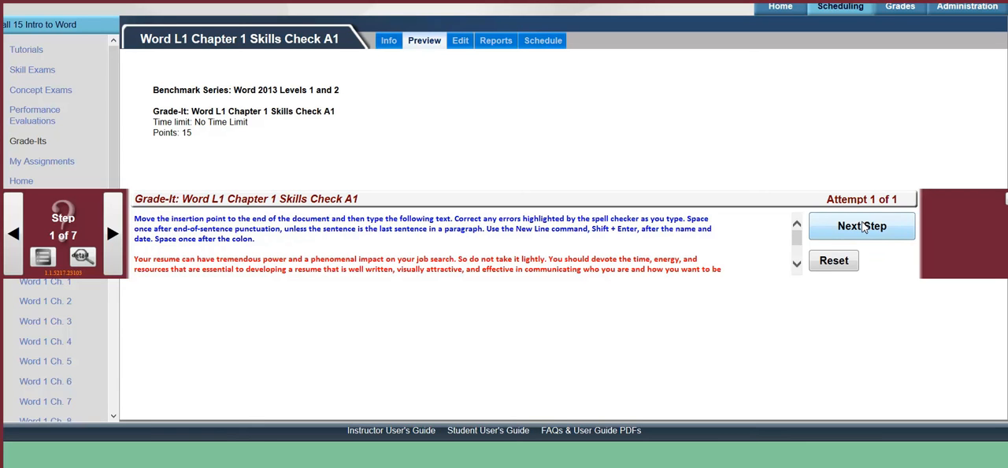
pyautogui.moveTo(862, 227)
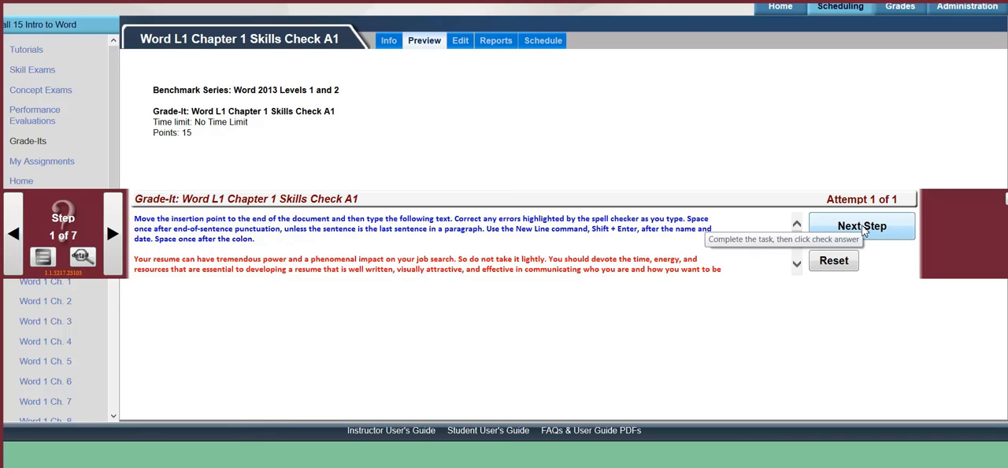
# Advance the Grade-It through steps 2 to 7 until Check Answer appears.
pyautogui.click(862, 227)
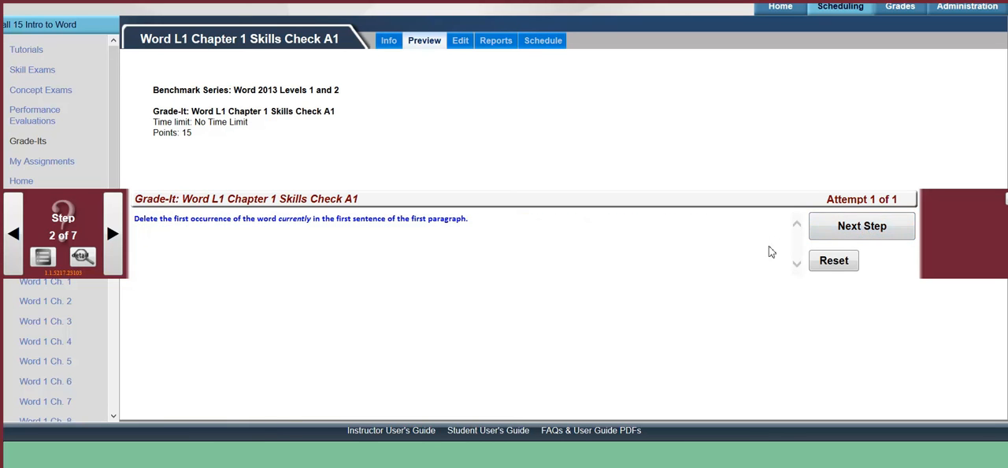
pyautogui.moveTo(862, 227)
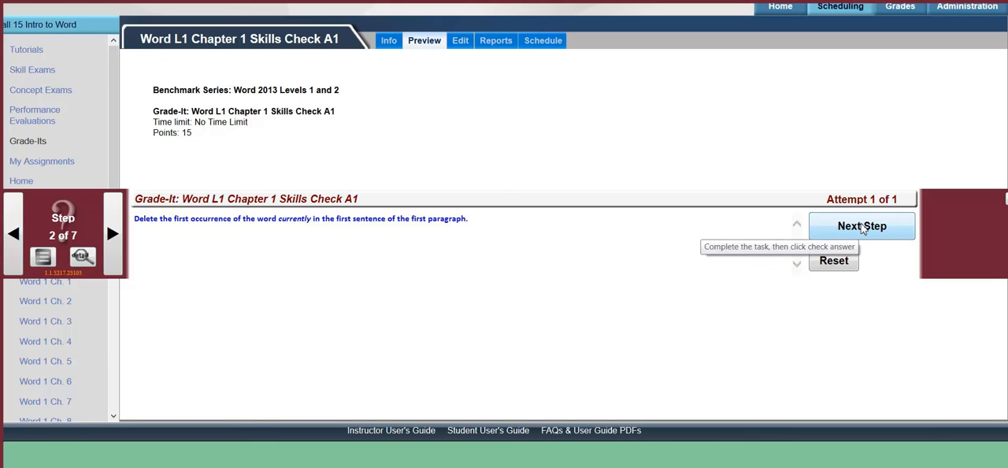
pyautogui.click(862, 227)
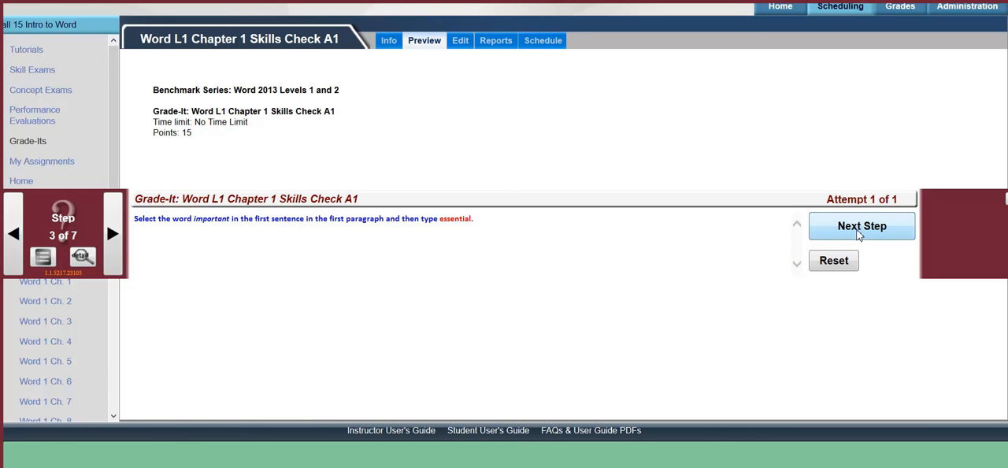
pyautogui.moveTo(775, 241)
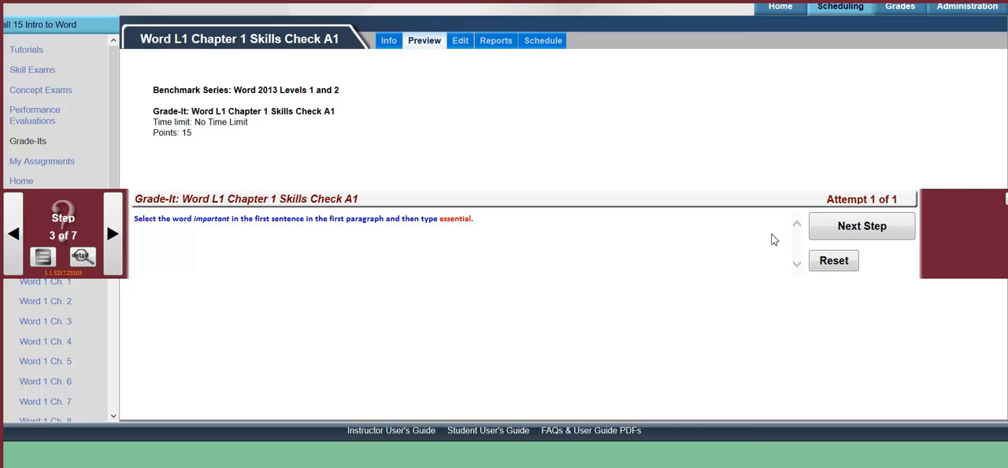
pyautogui.click(862, 227)
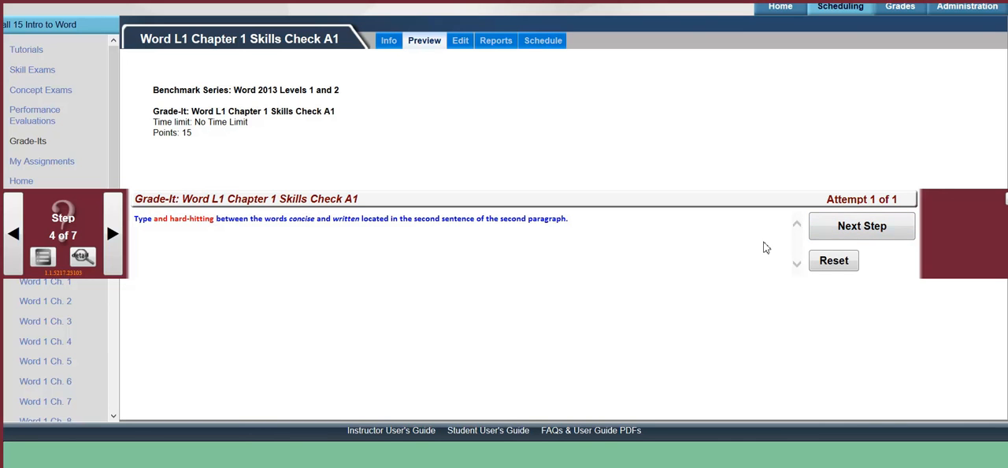
pyautogui.click(862, 227)
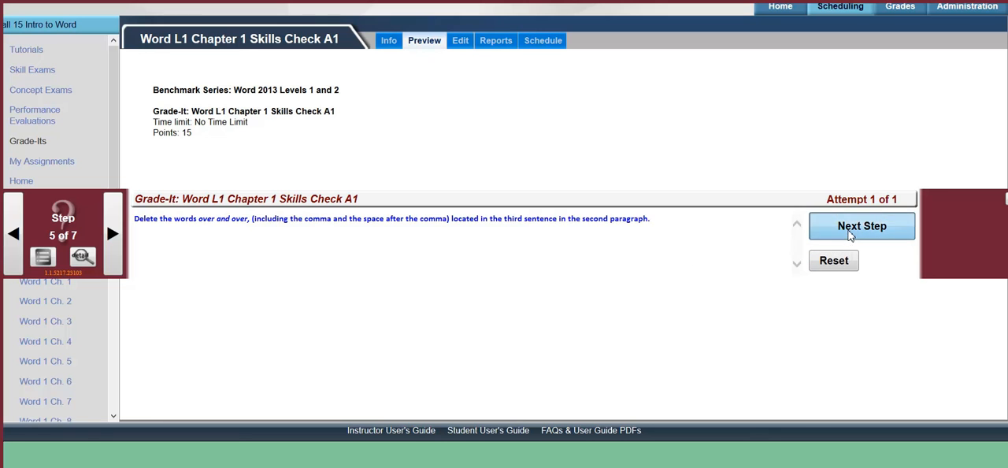
pyautogui.click(862, 226)
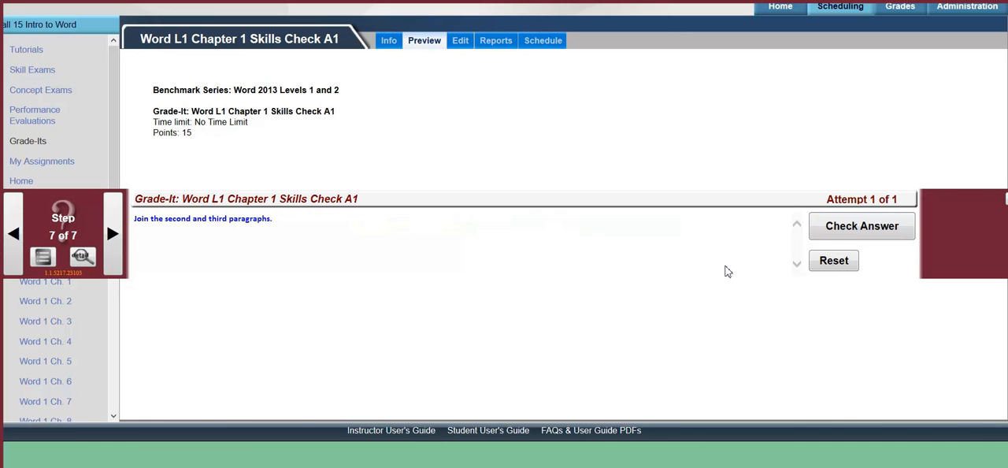
pyautogui.moveTo(727, 268)
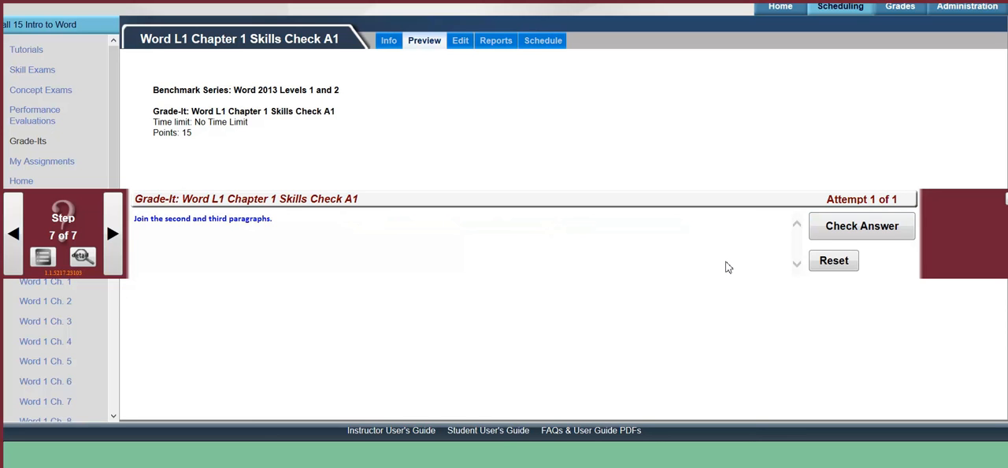
pyautogui.moveTo(717, 271)
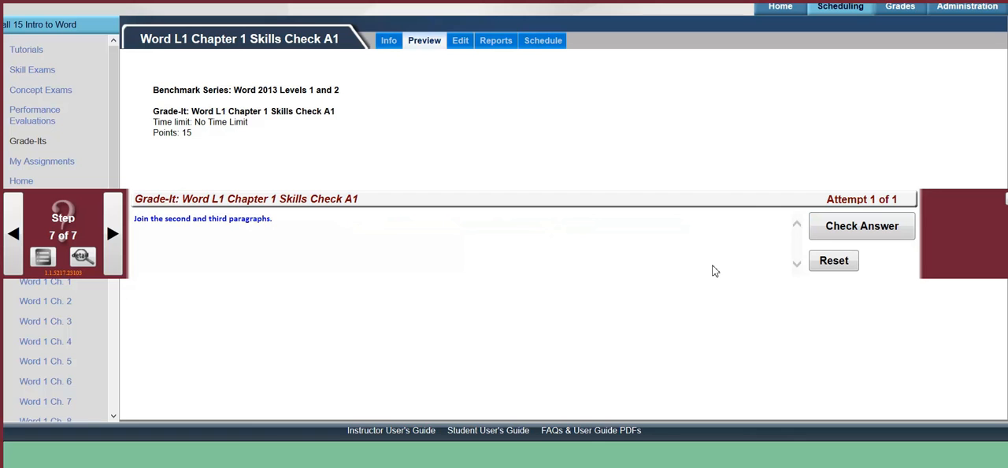
pyautogui.moveTo(709, 278)
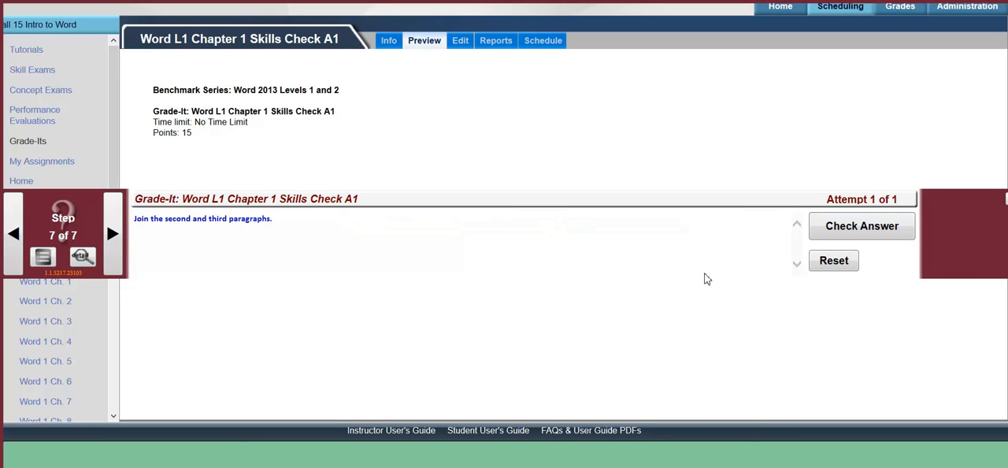
pyautogui.moveTo(696, 283)
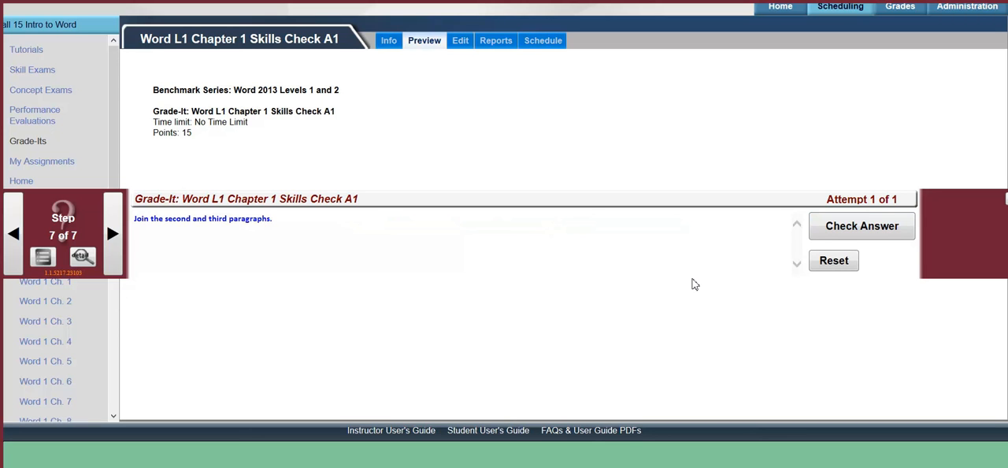
pyautogui.moveTo(692, 284)
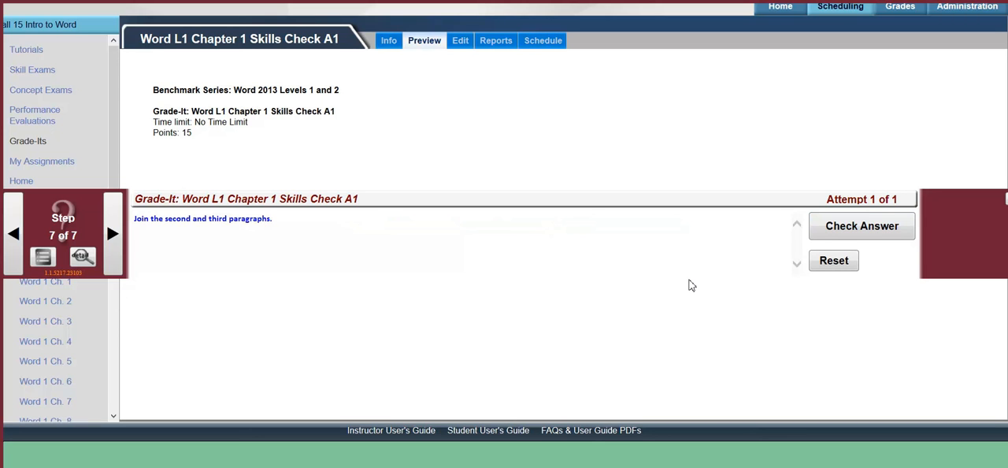